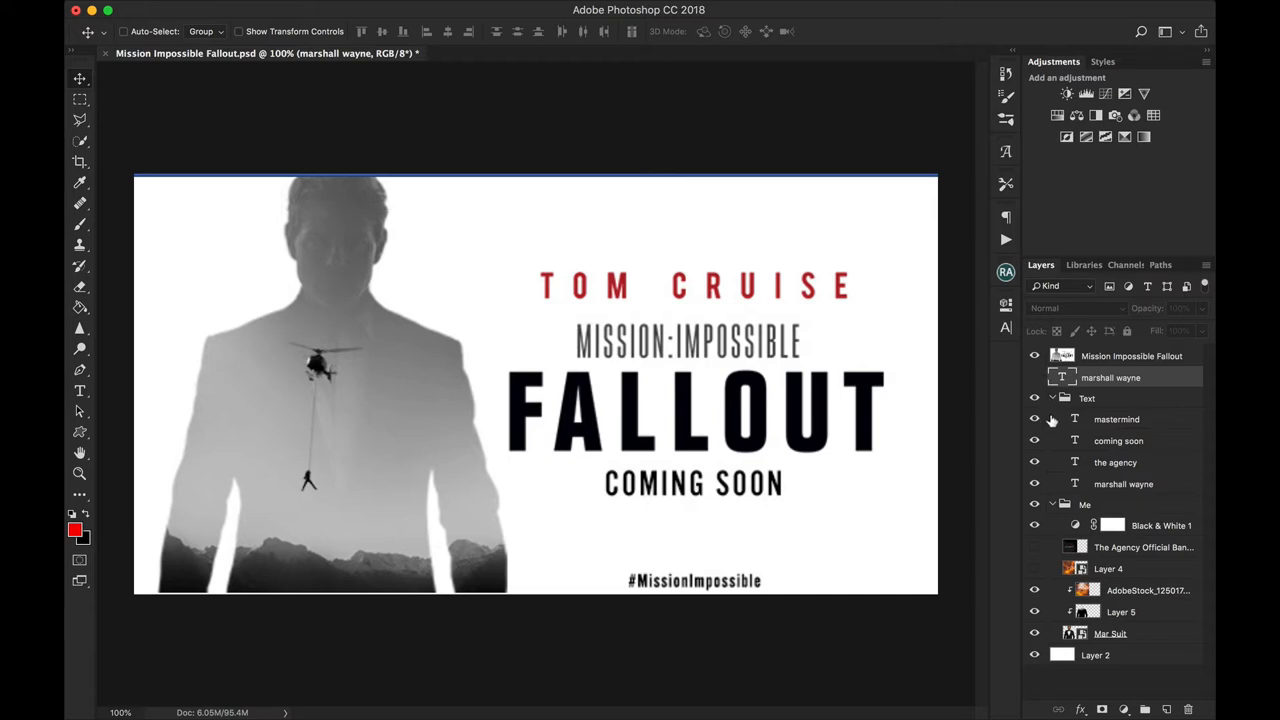
Collapse the Text group and hide the poster layers, dark Layer 5 and white background, leaving Mar Suit visible
left_click(1052, 398)
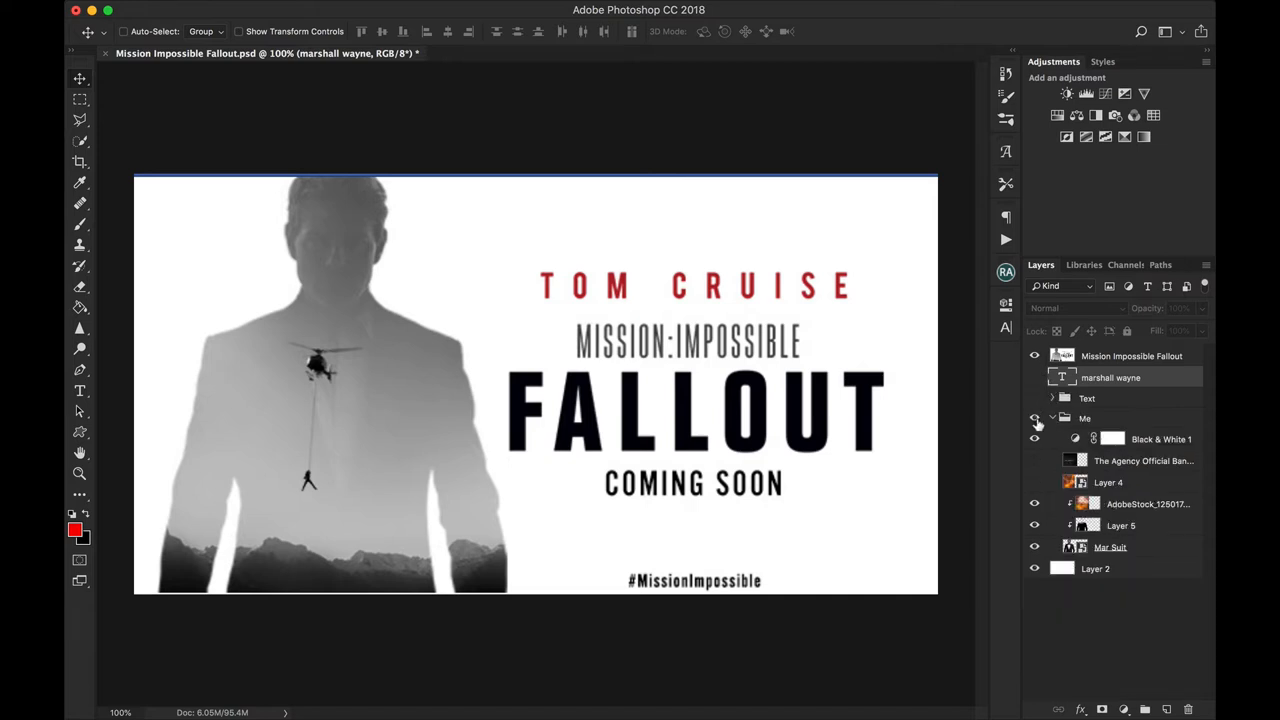
left_click(1035, 418)
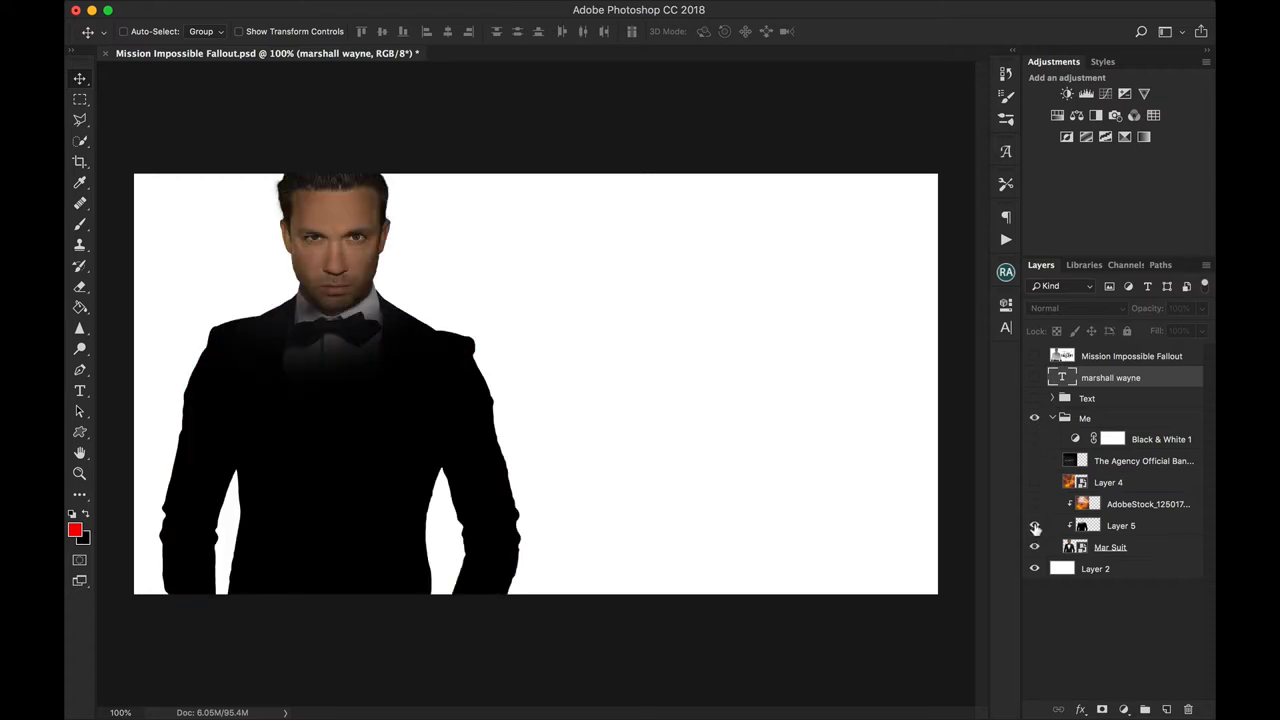
left_click(1110, 547)
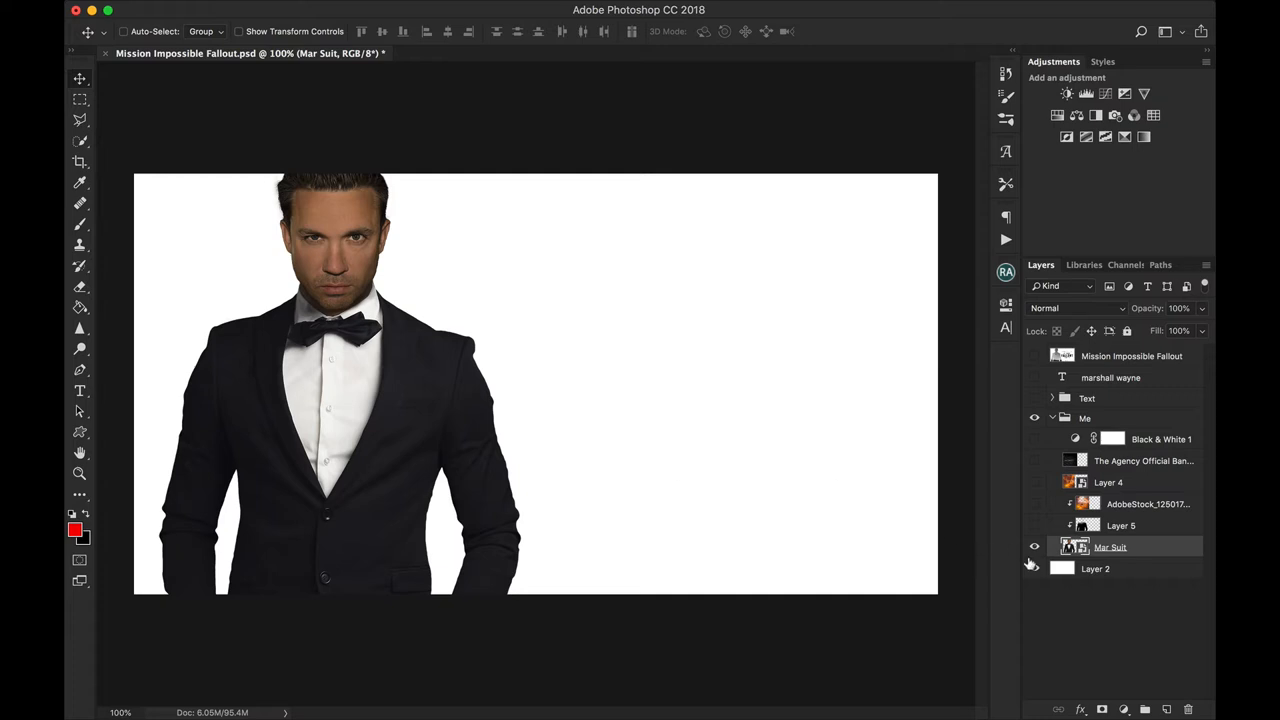
left_click(1035, 568)
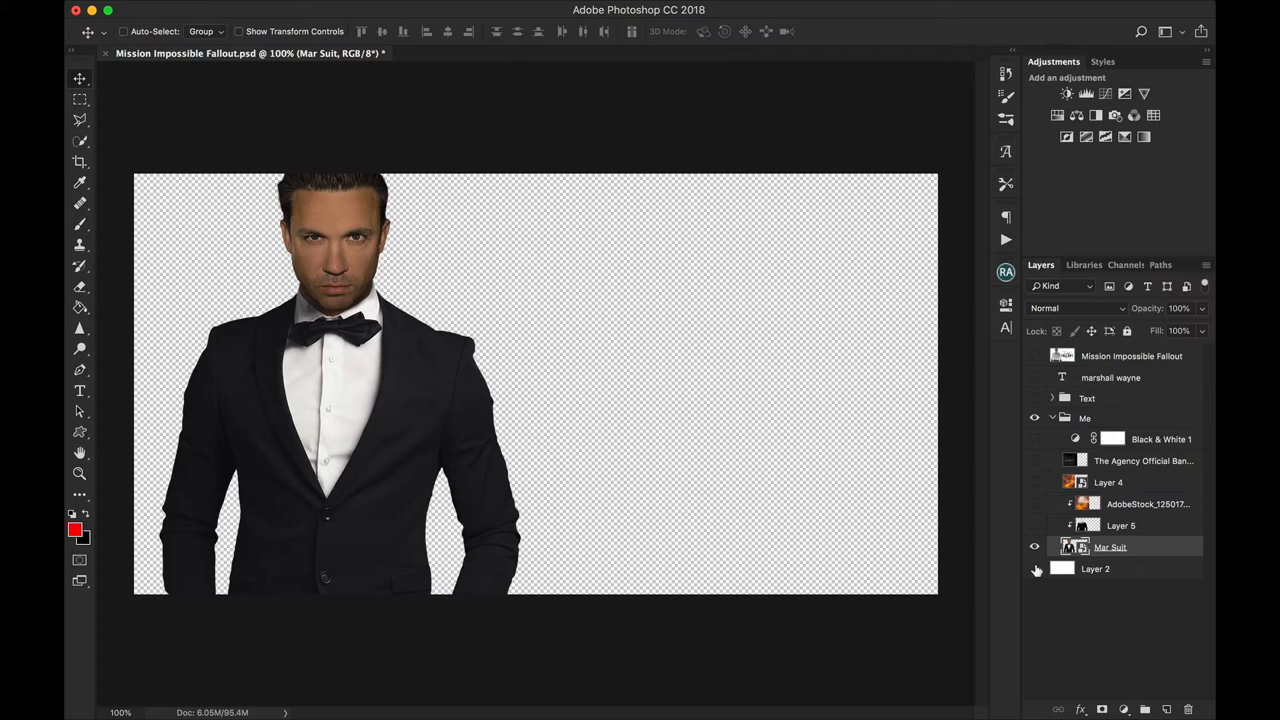
left_click(1035, 569)
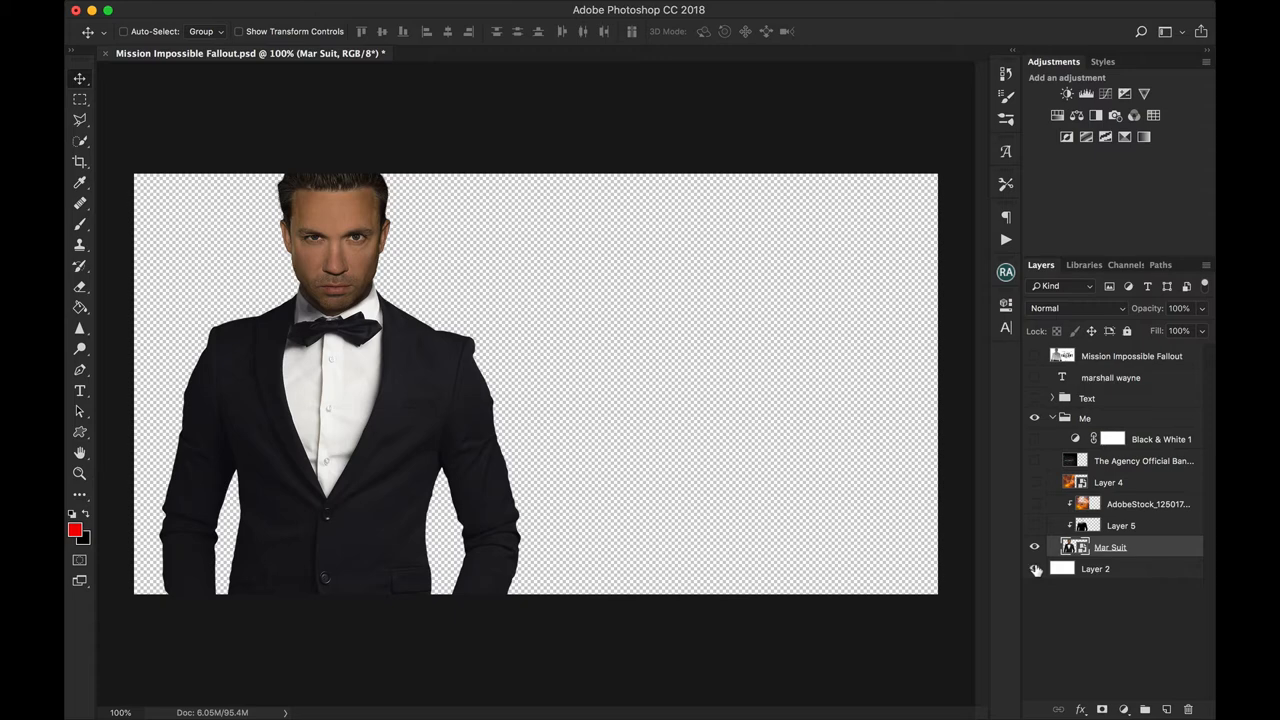
Show the white background Layer 2 and the AdobeStock clouds-and-helicopter image blended inside the suit
left_click(1035, 569)
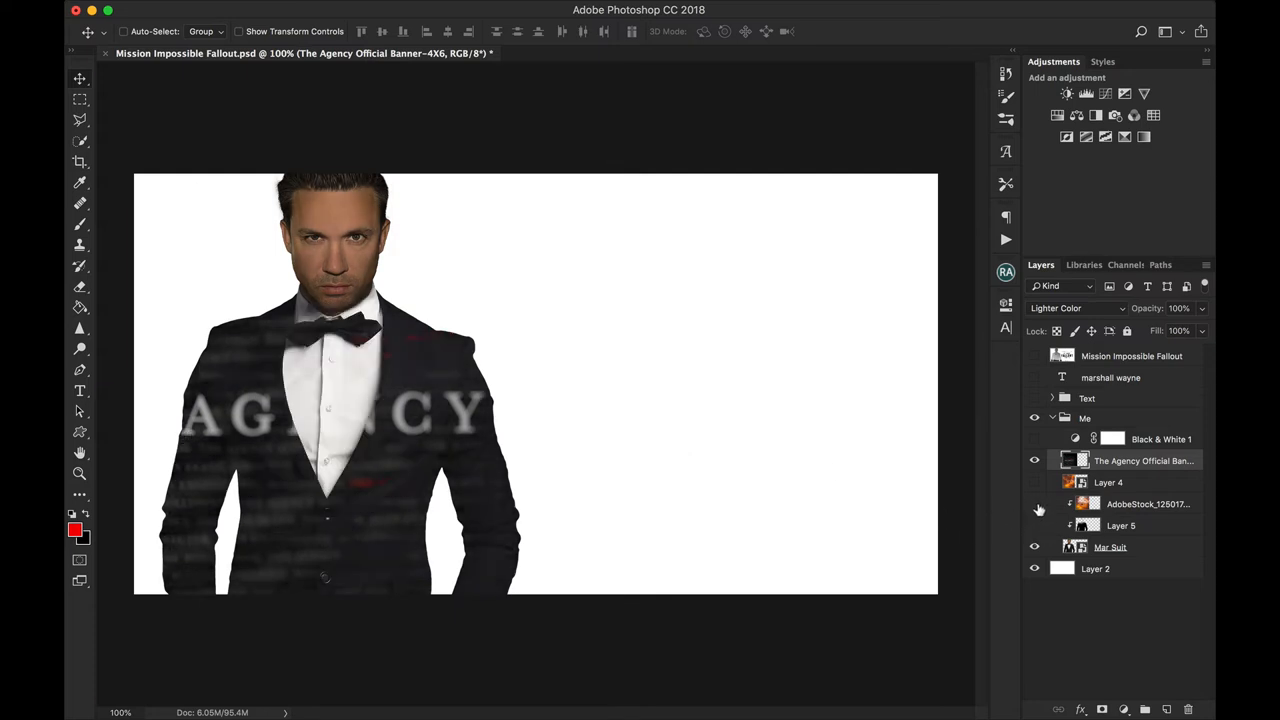
left_click(1035, 503)
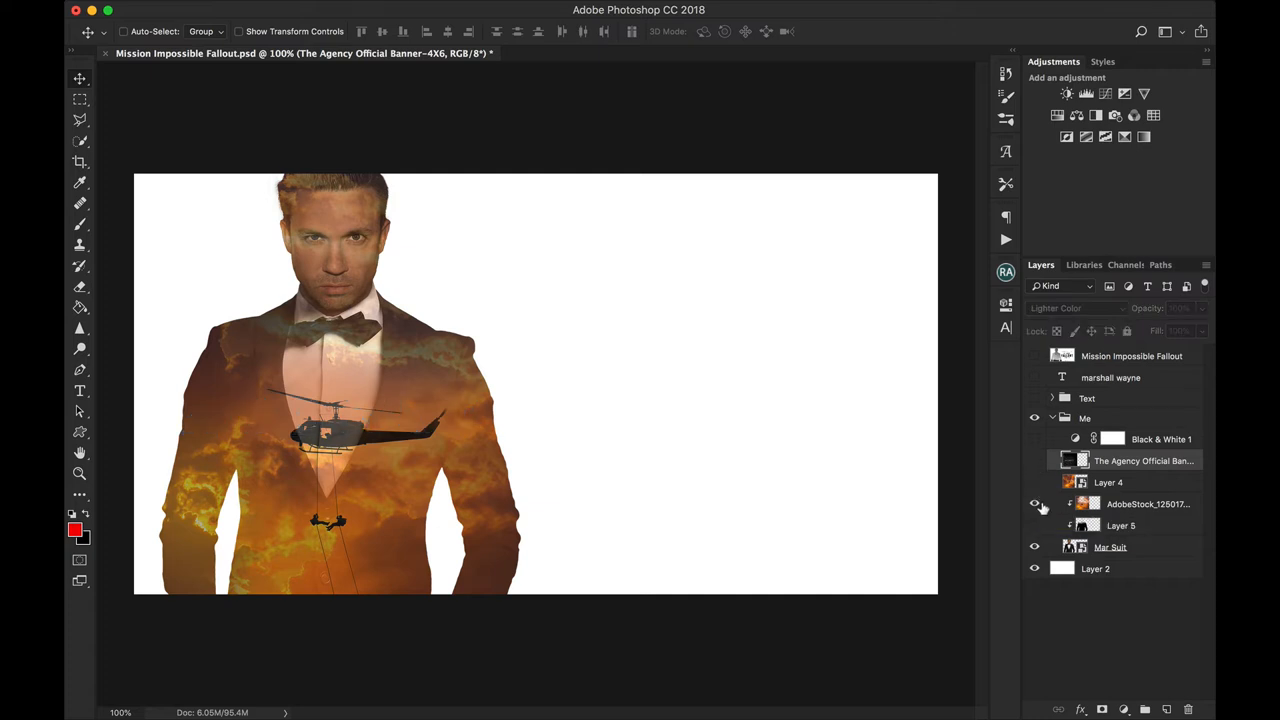
mouse_move(360, 465)
type("helicopter")
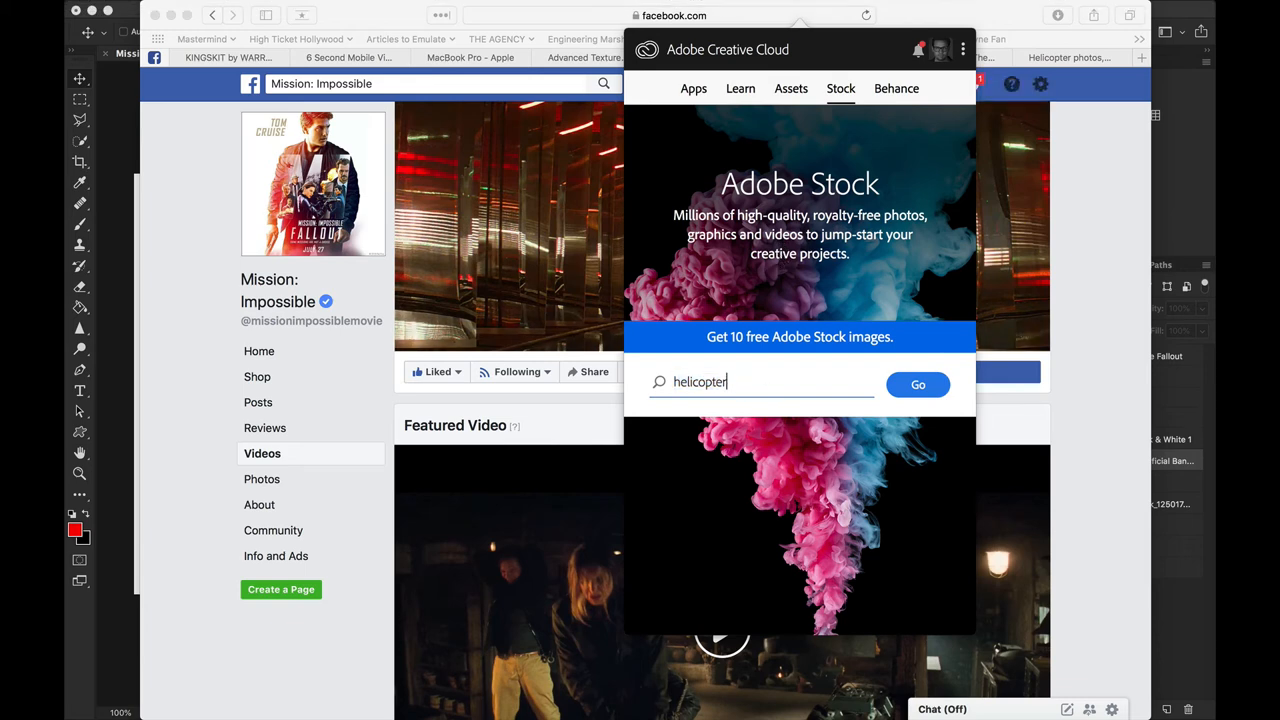
Run a 'helicopter' search in the Creative Cloud Stock tab
left_click(916, 384)
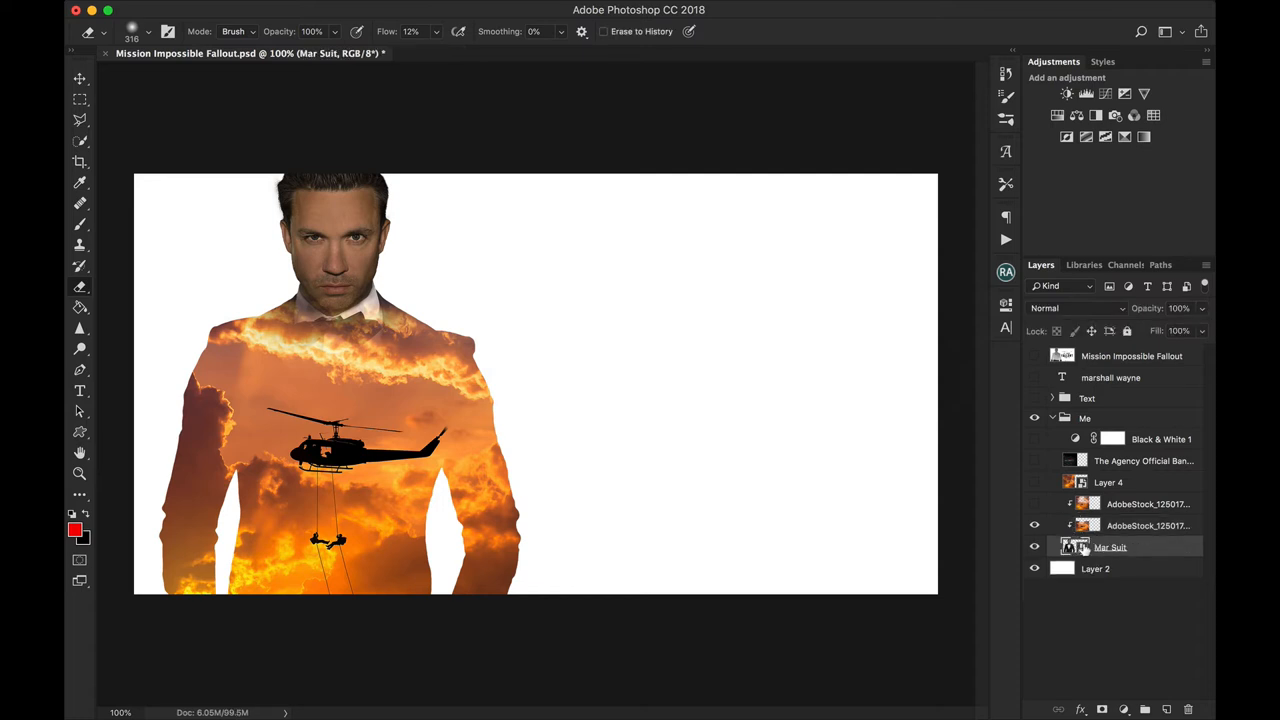
Set Mar Suit opacity to 100% and add a black-filled silhouette Layer 5 above the lower clouds layer
left_click(1180, 308)
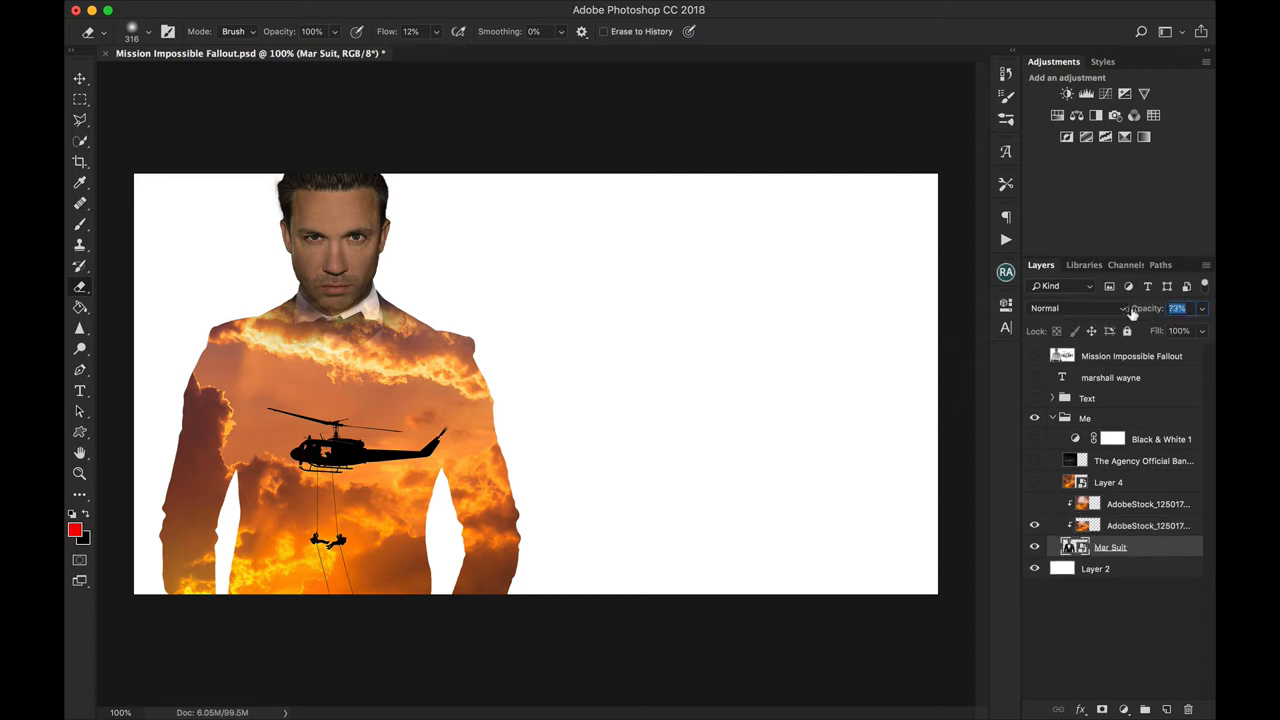
type("100%")
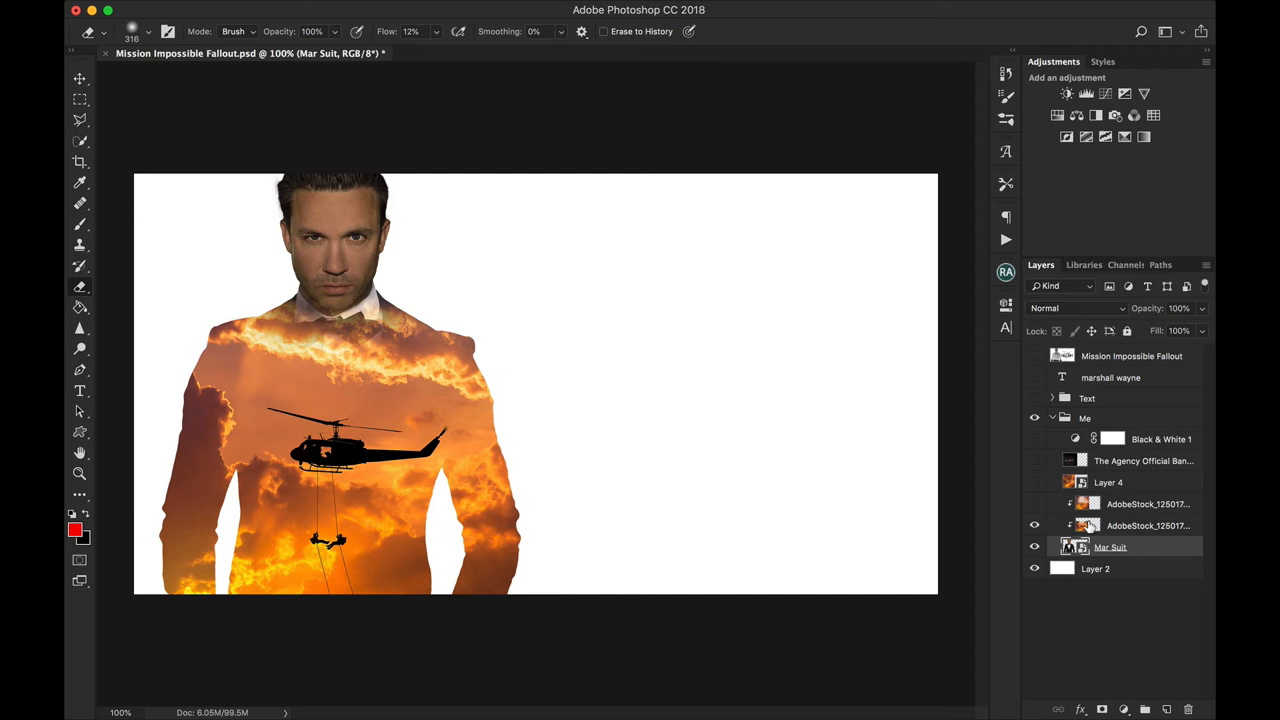
left_click(1148, 525)
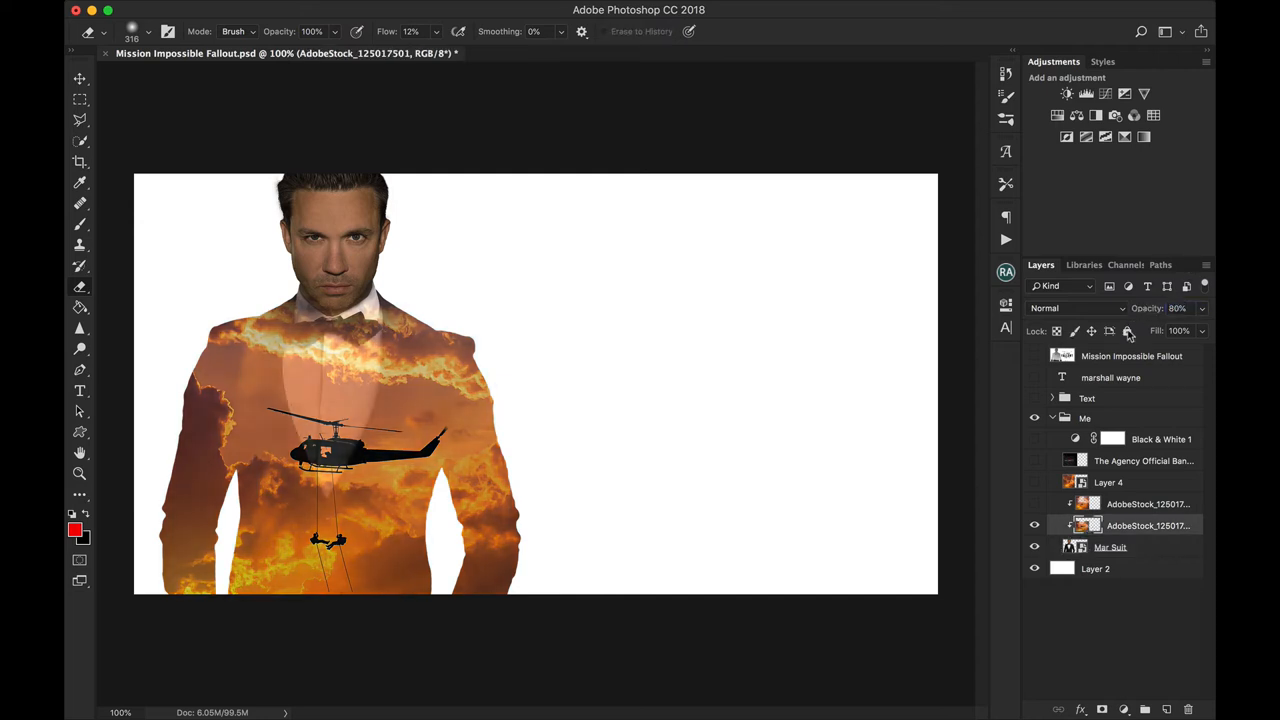
left_click(1110, 547)
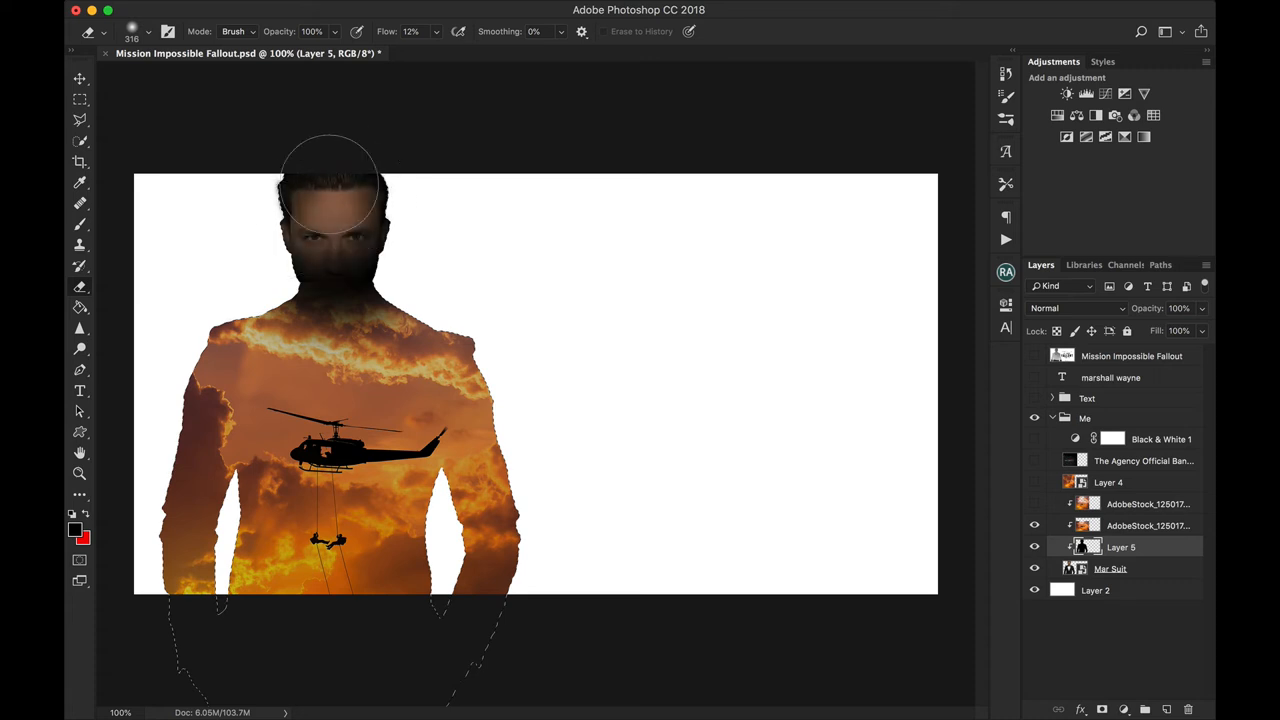
Erase the dark shading over the man's face on Layer 5 and deselect his outline via Select > Deselect
left_click_drag(330, 185, 345, 295)
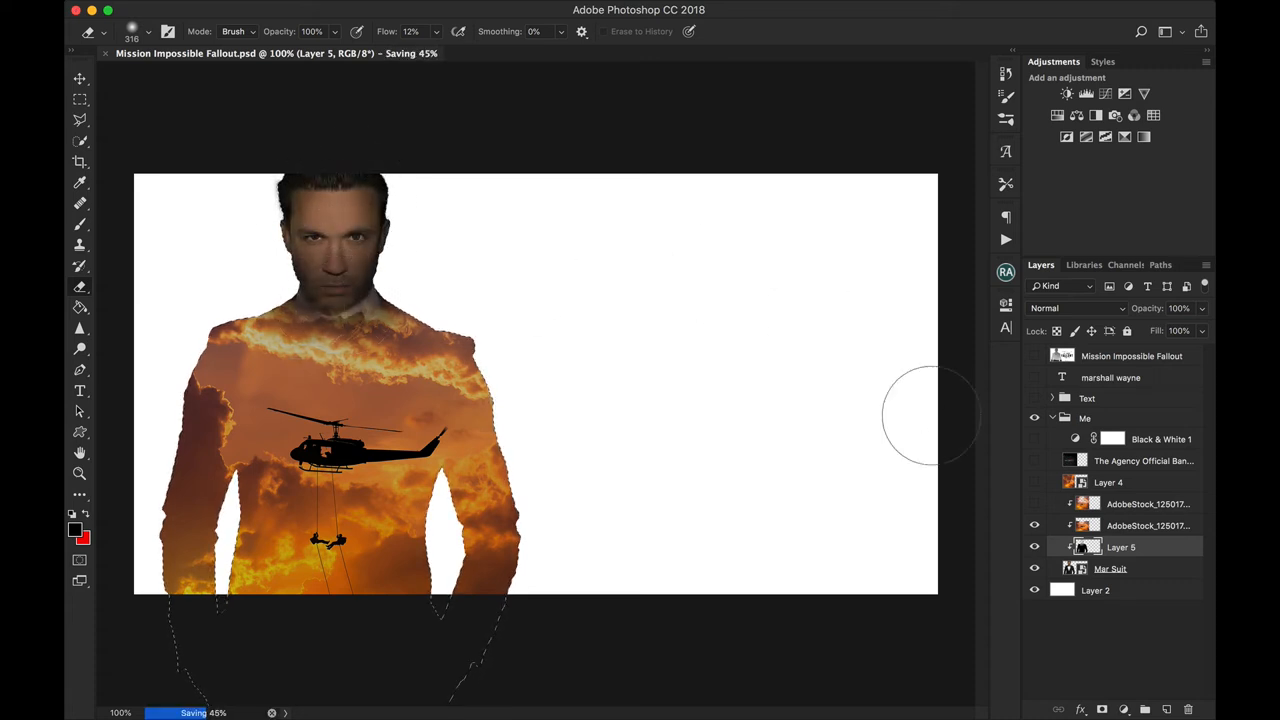
left_click(413, 9)
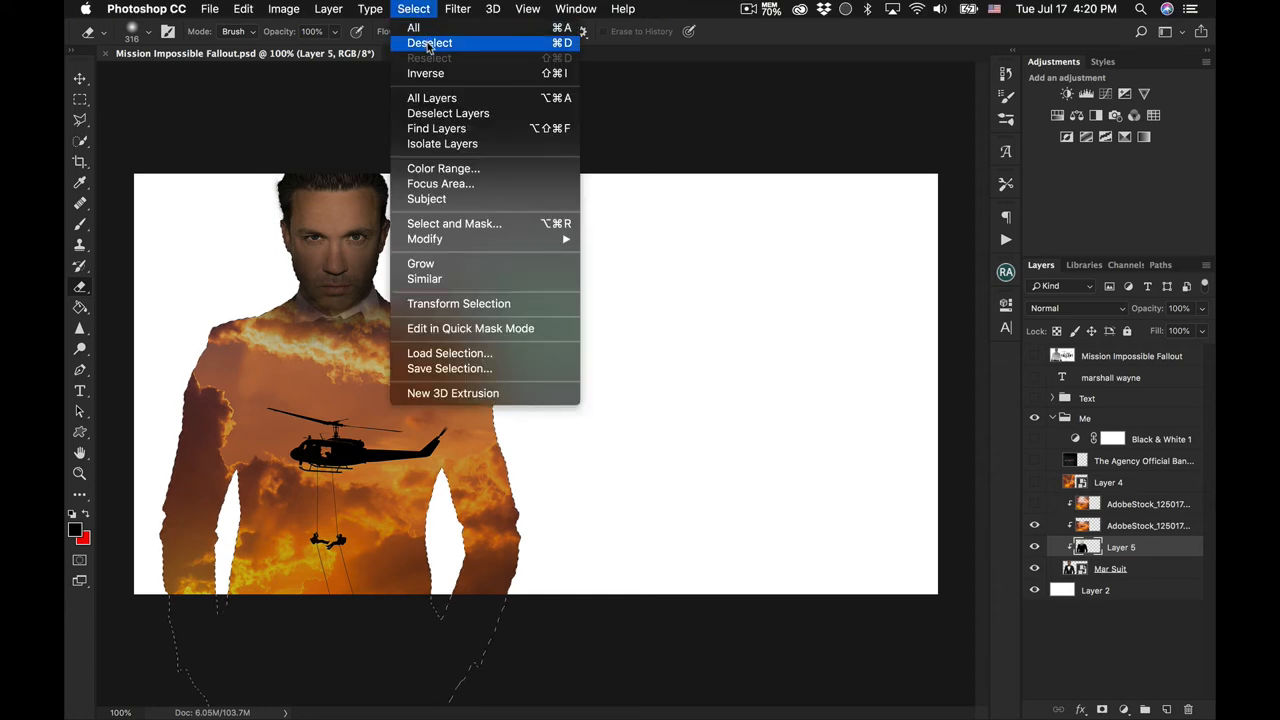
left_click(430, 42)
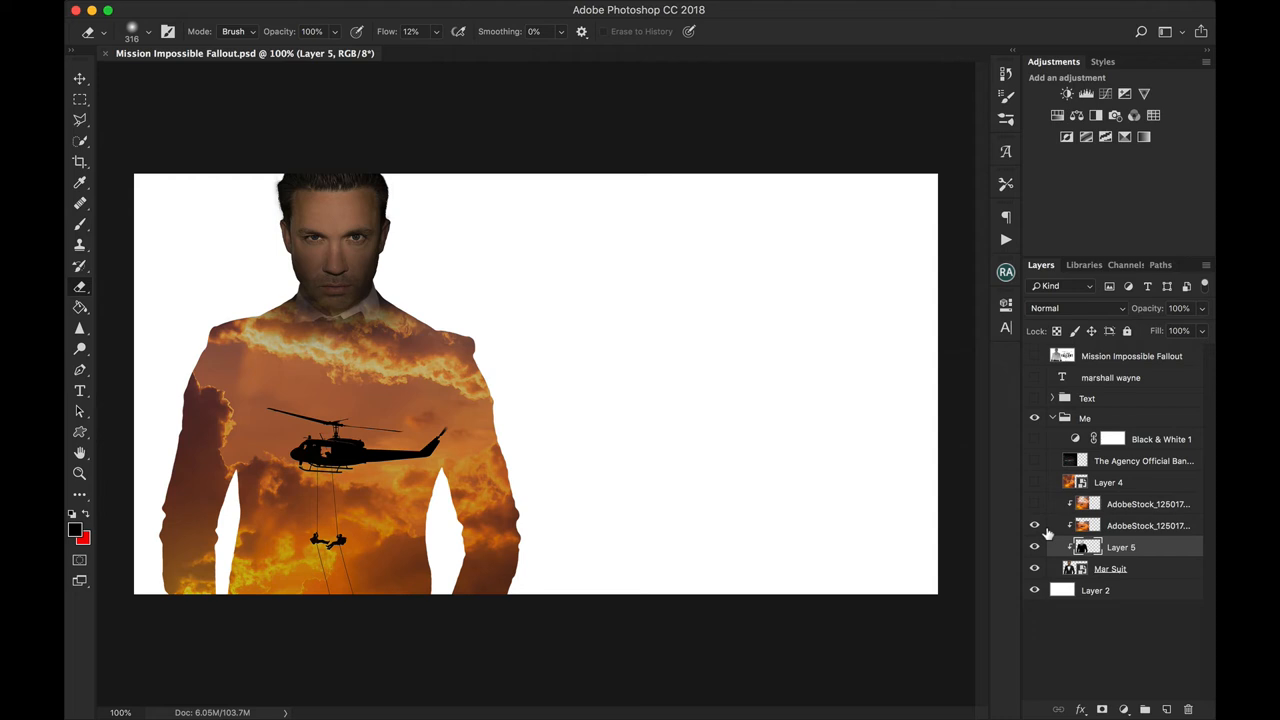
mouse_move(1046, 530)
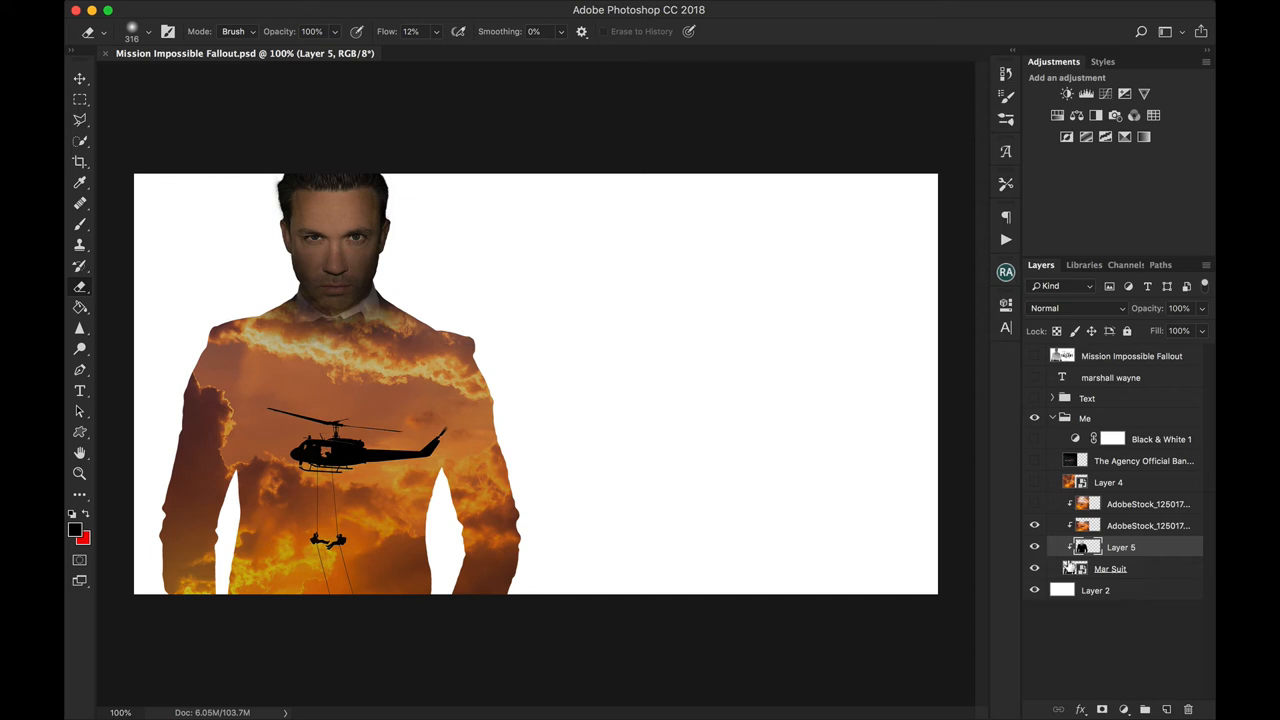
Clip a Black & White adjustment to the AdobeStock cloud layer, then collapse the Me group
left_click(1147, 525)
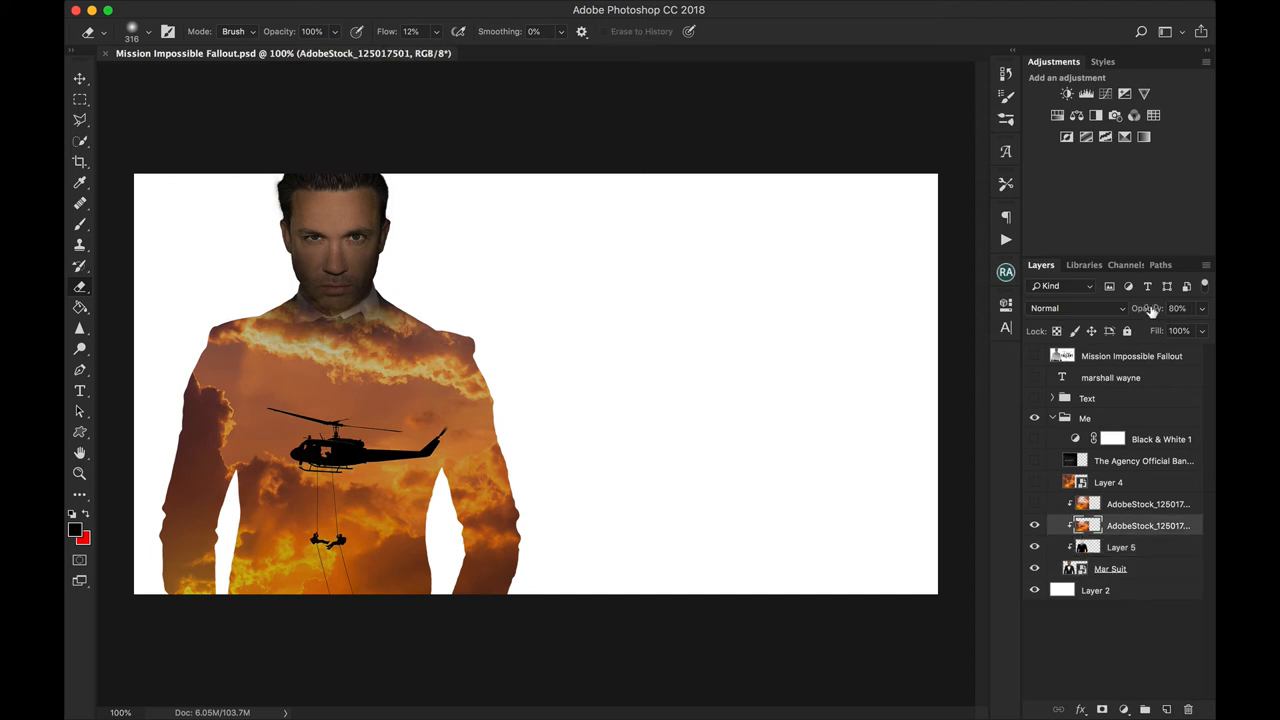
left_click(1178, 308)
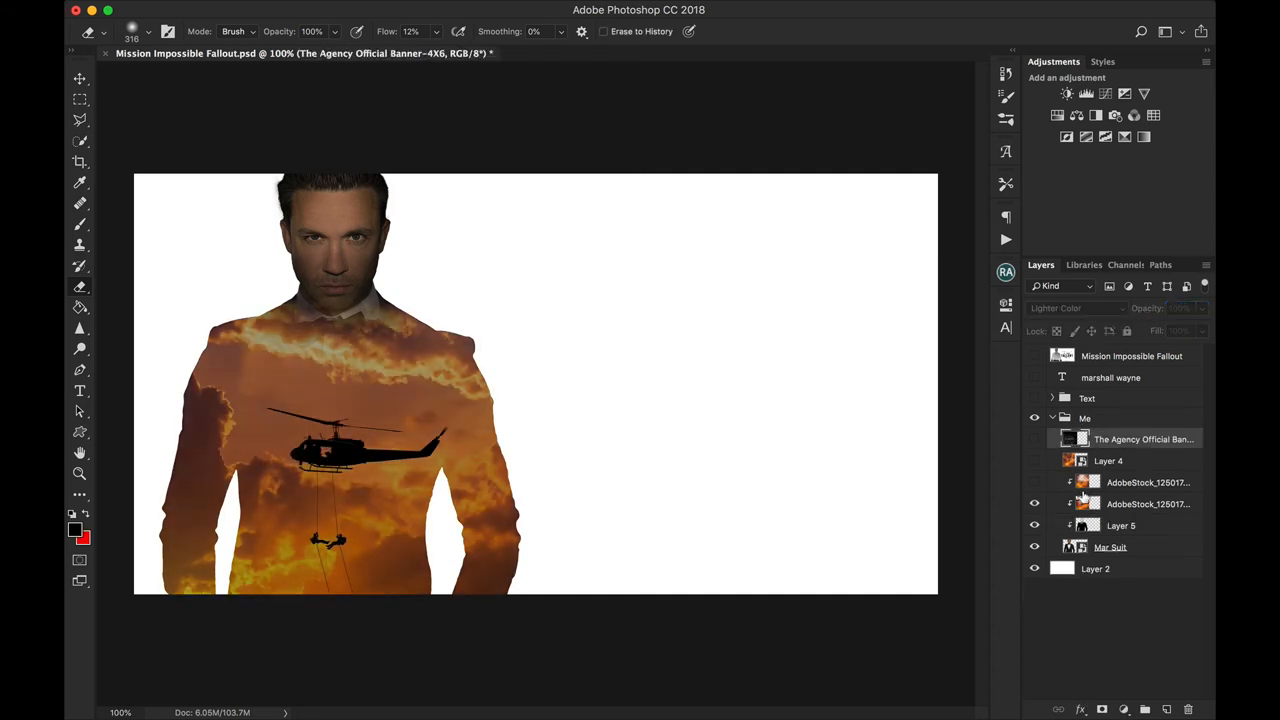
left_click(1148, 482)
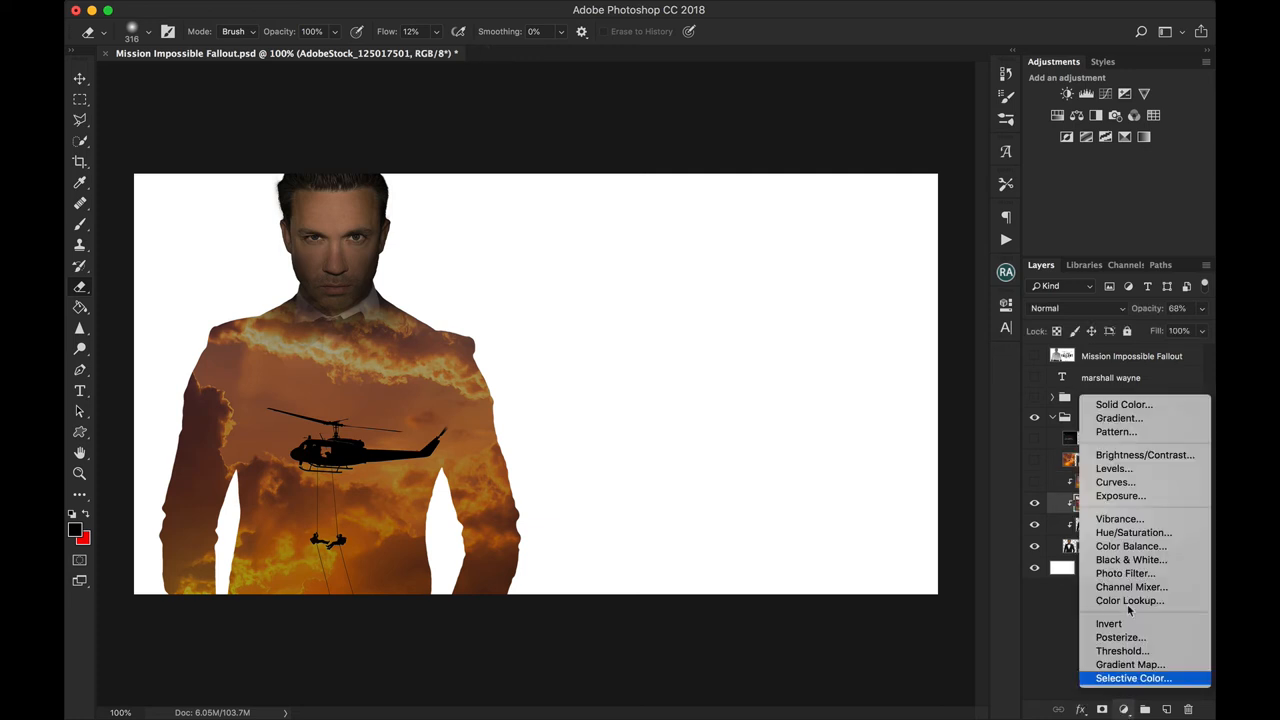
left_click(1130, 559)
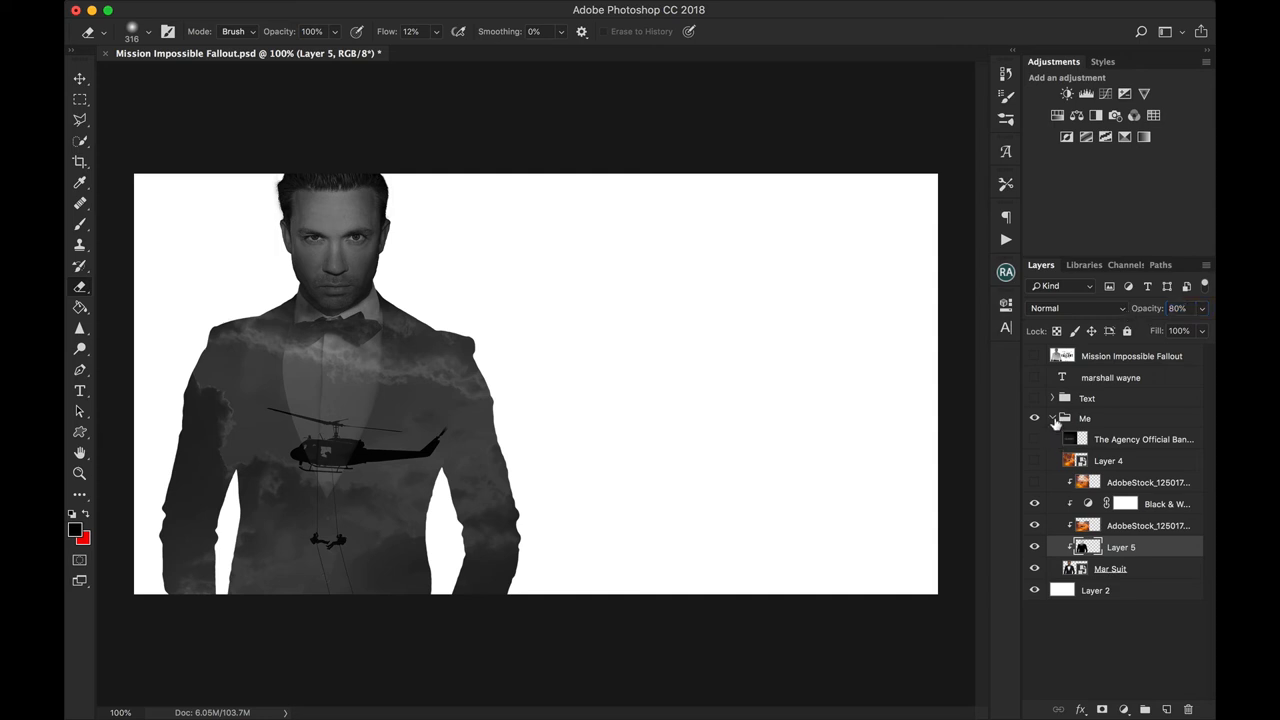
left_click(1052, 418)
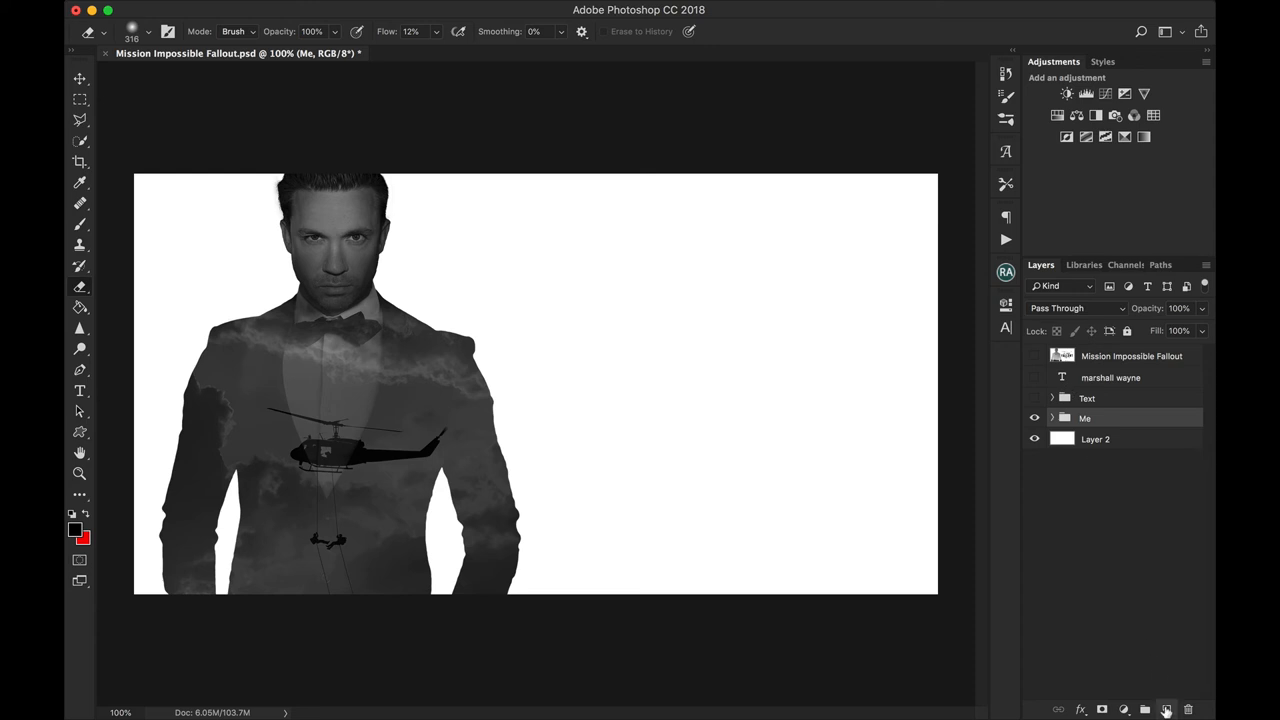
left_click(1166, 709)
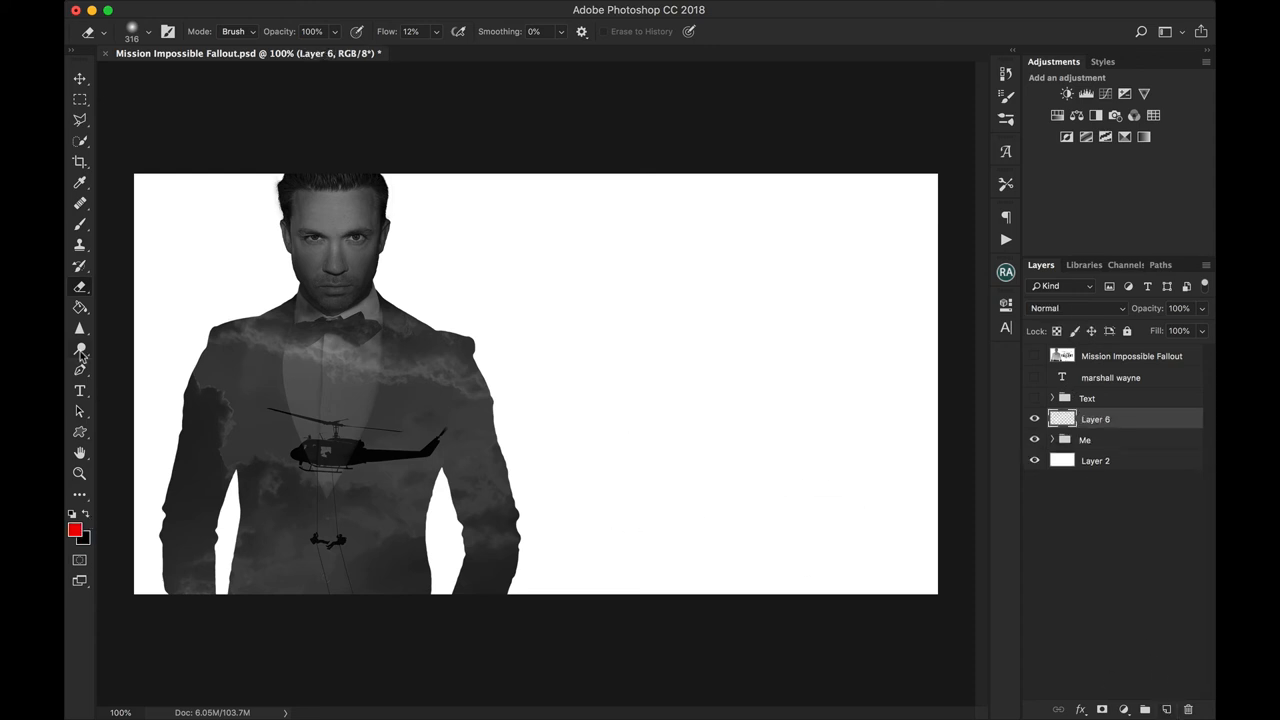
left_click(80, 390)
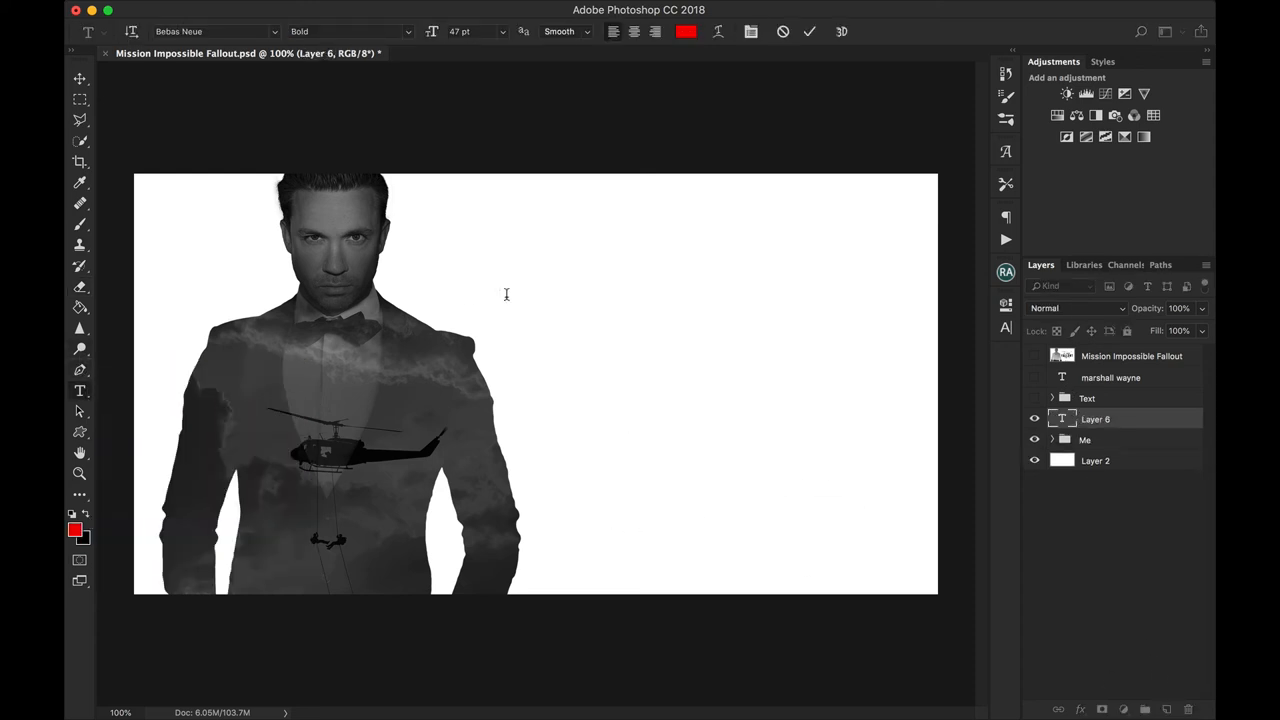
type("MARSHALL WA")
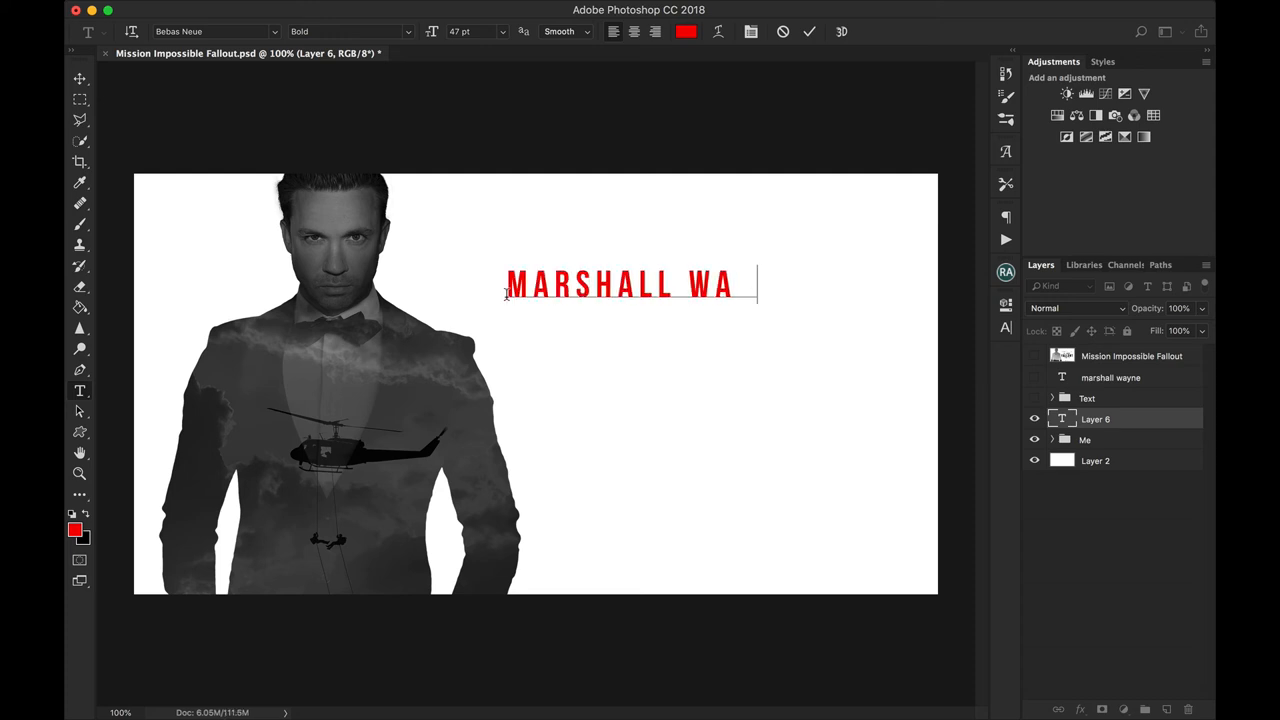
type("YNE")
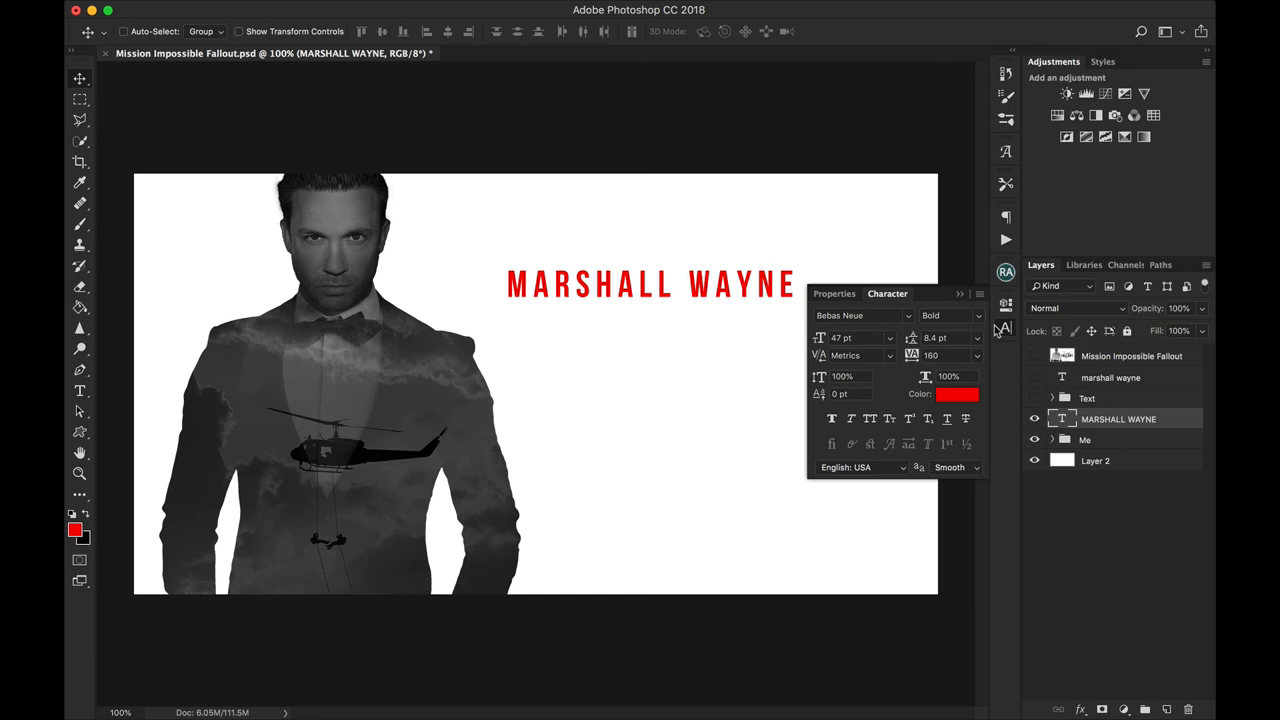
left_click(855, 315)
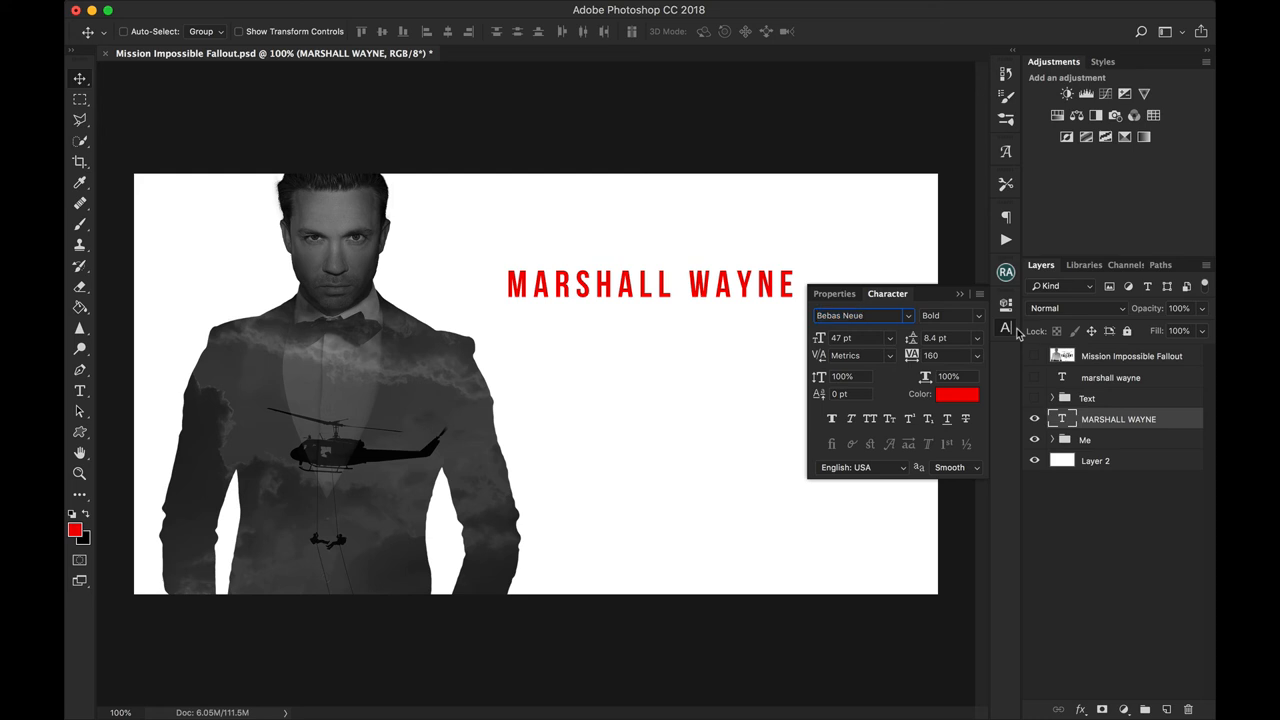
Move the name right, level with the eyes, and show the Fallout reference poster for comparison
left_click_drag(650, 283, 710, 283)
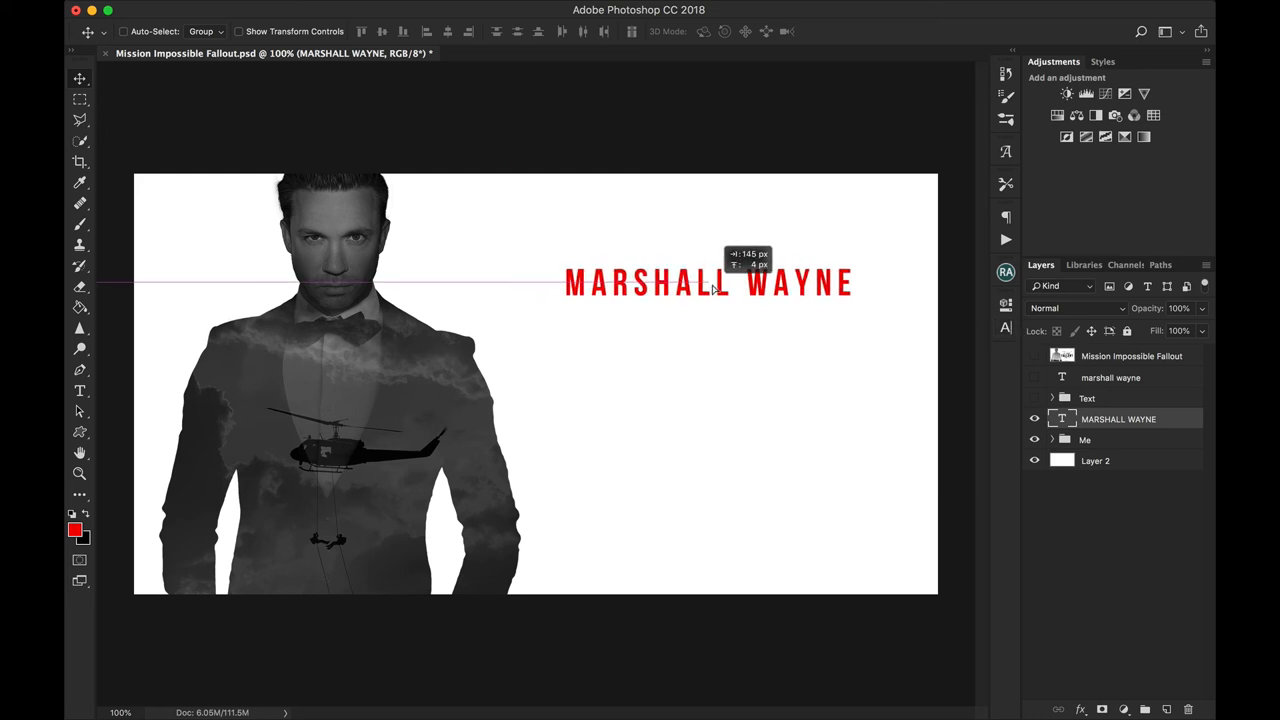
left_click_drag(710, 283, 698, 283)
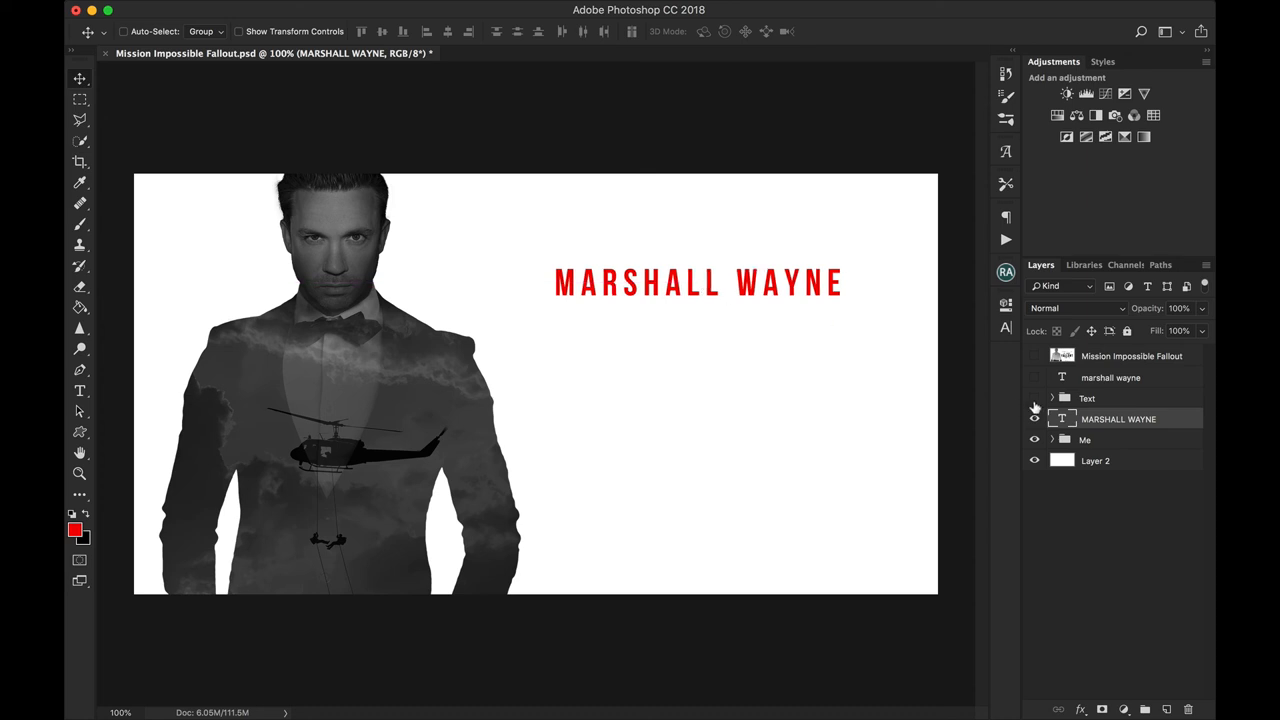
left_click(1035, 356)
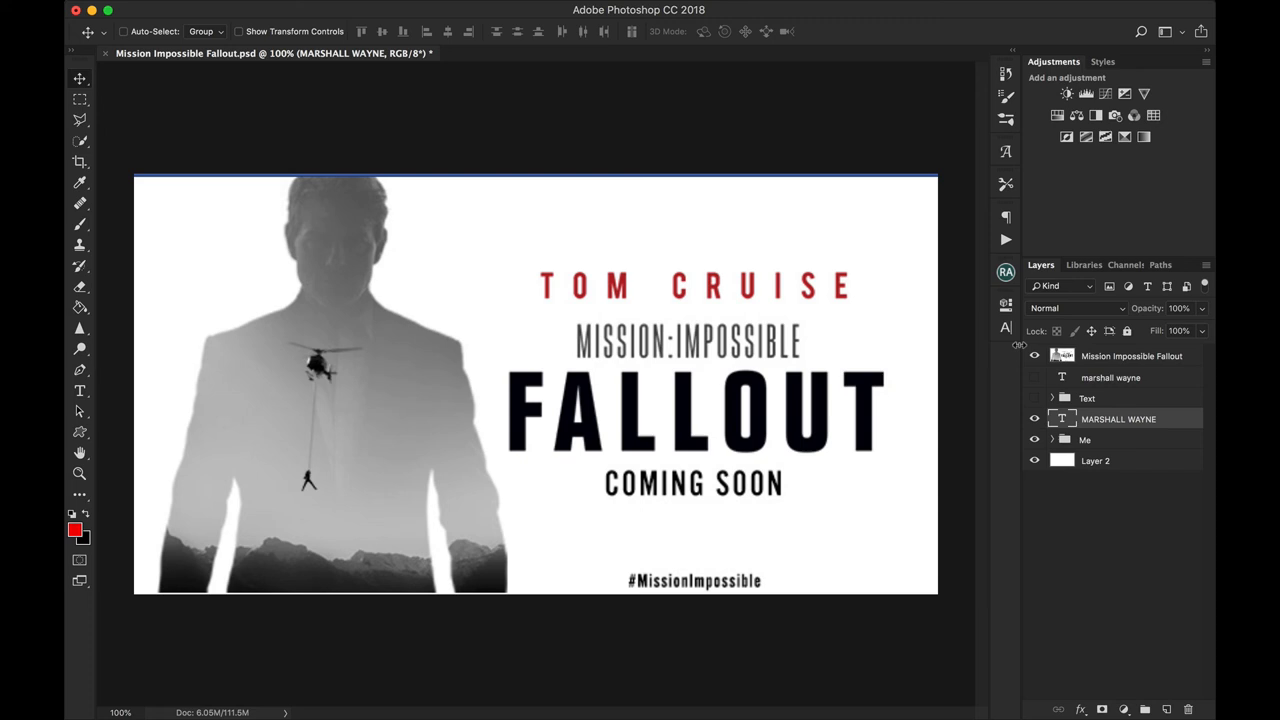
Hide the reference poster and typed name, then reveal the Text group headline beneath the red name
left_click(1035, 398)
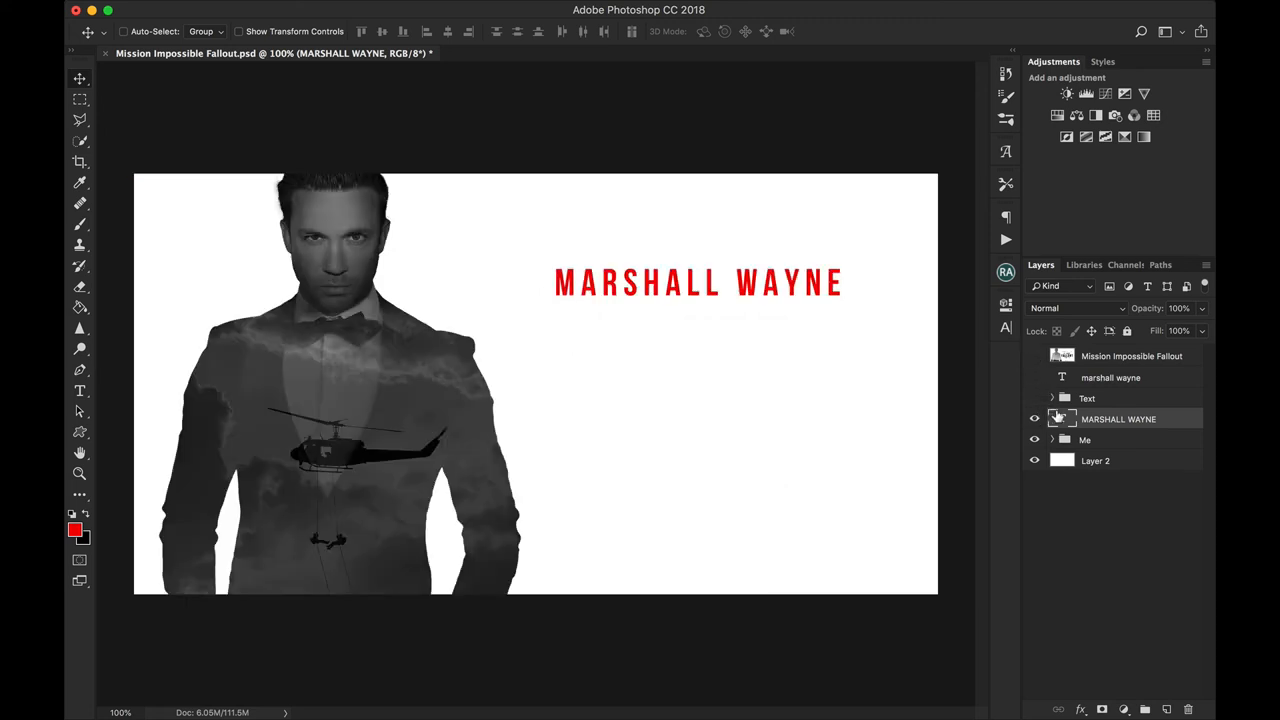
left_click(1035, 356)
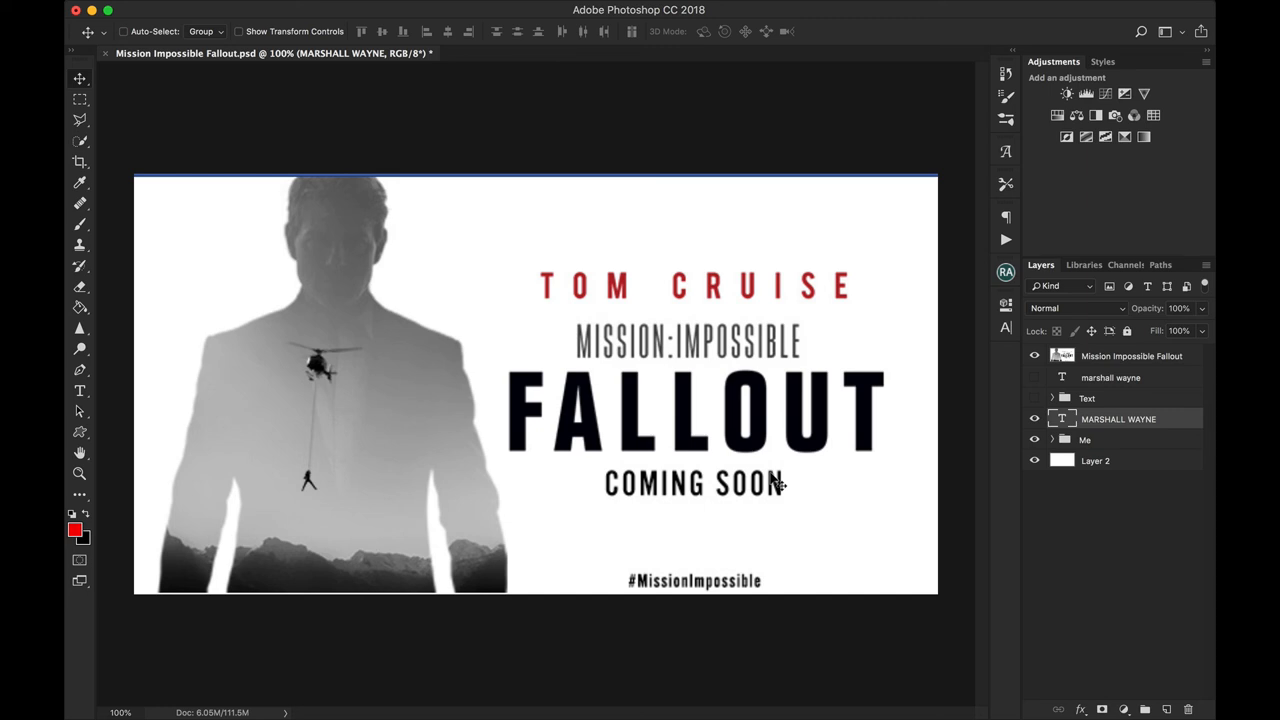
mouse_move(705, 390)
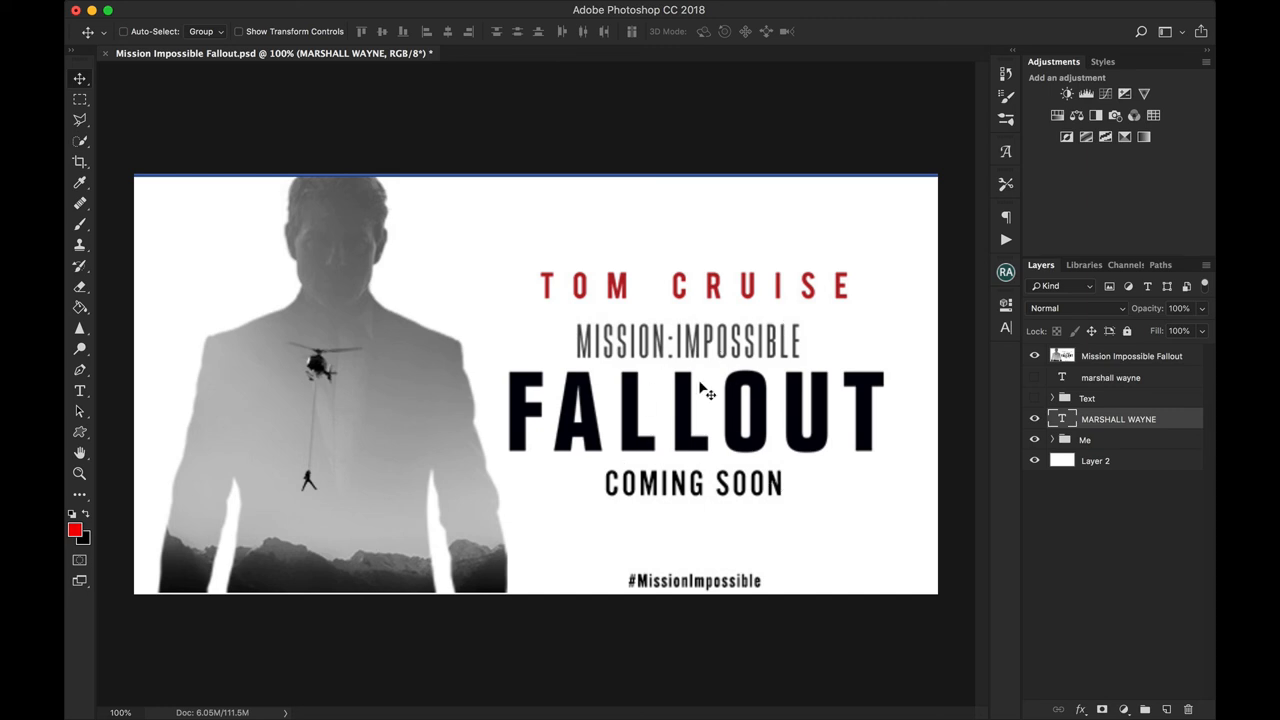
mouse_move(748, 480)
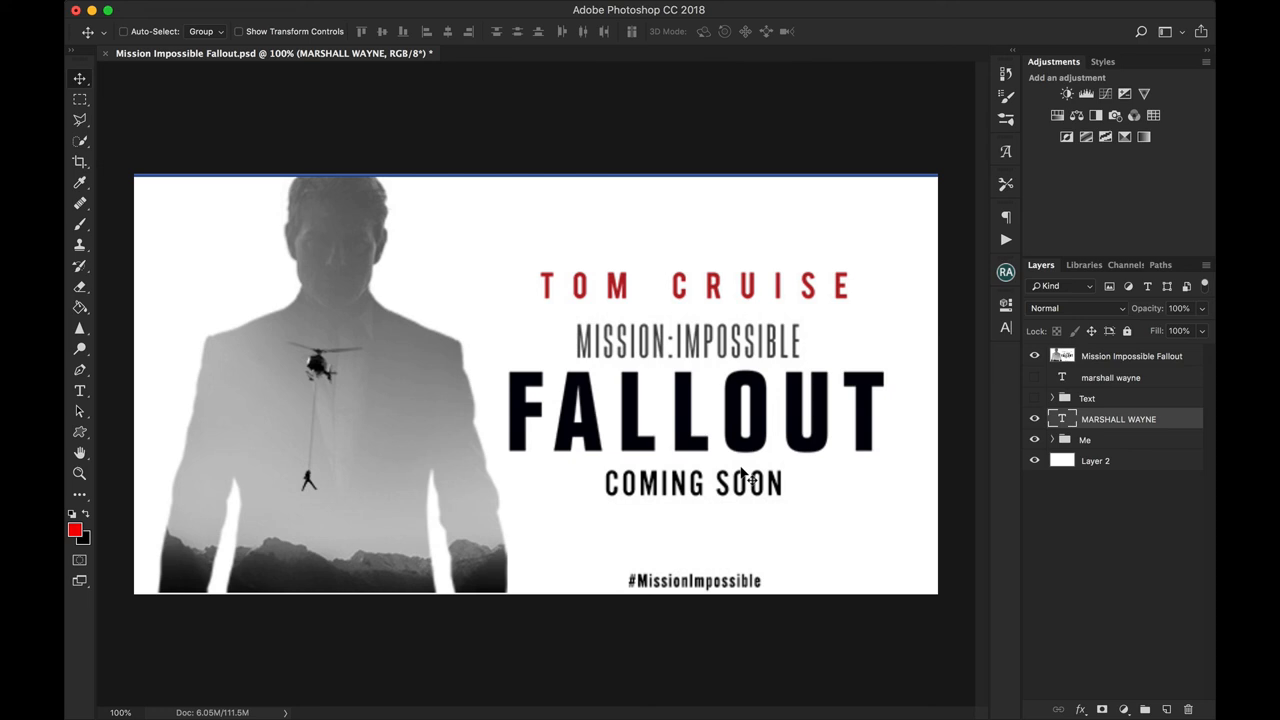
left_click(1035, 398)
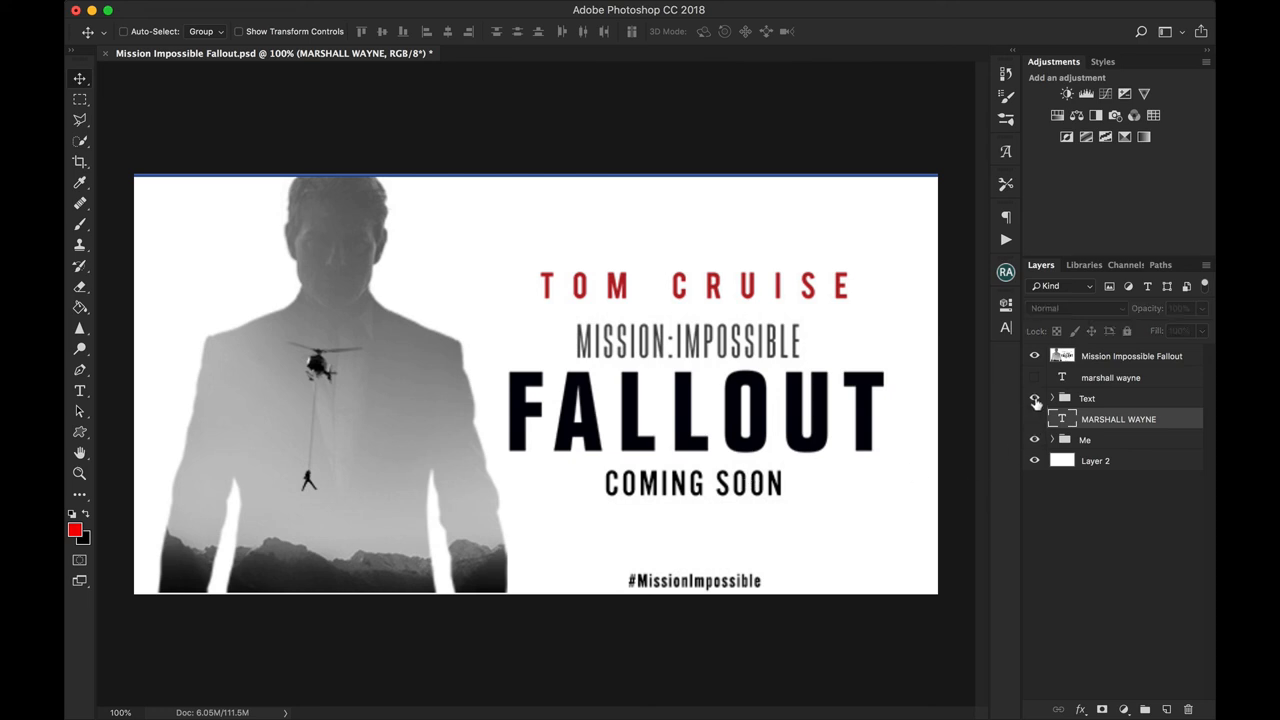
left_click(1035, 398)
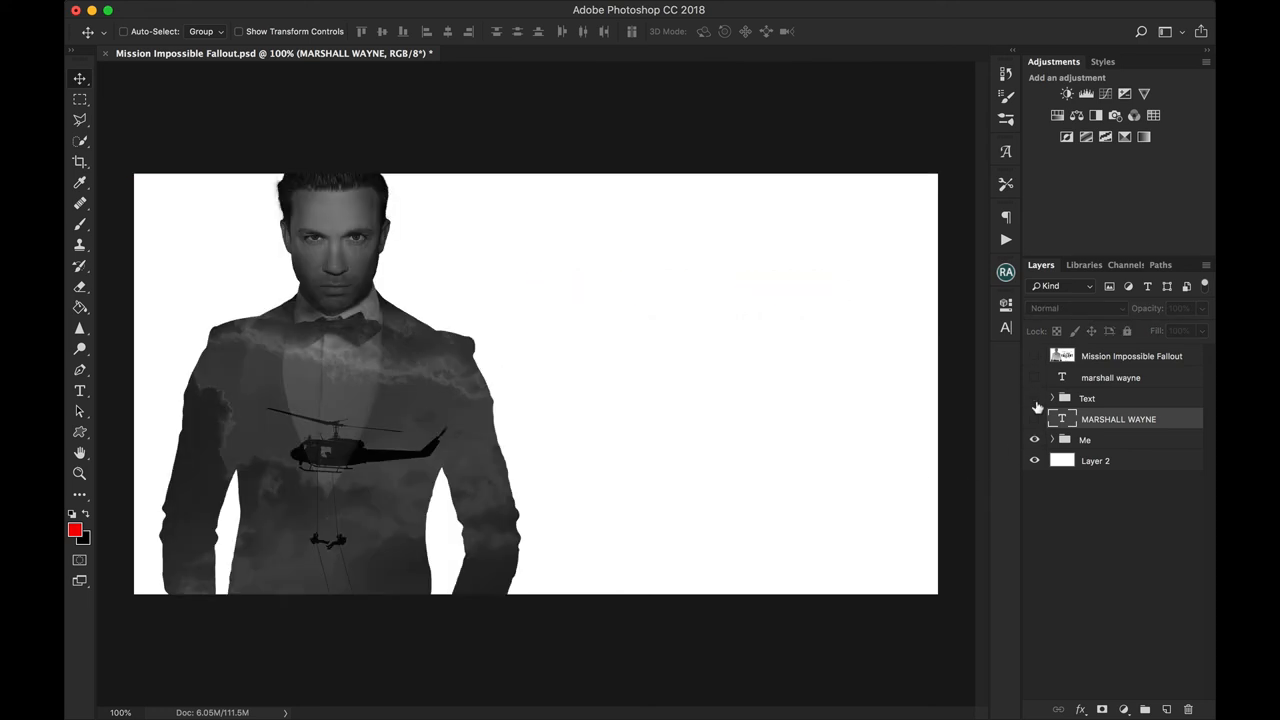
left_click(1035, 398)
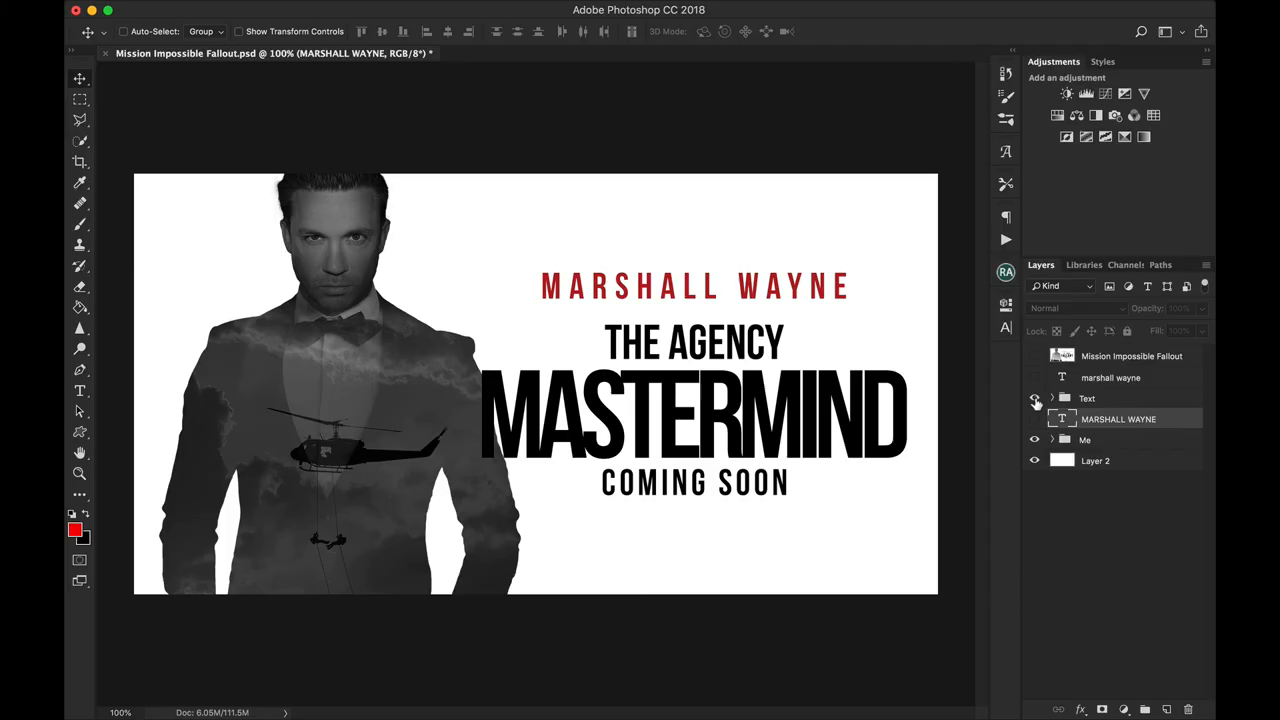